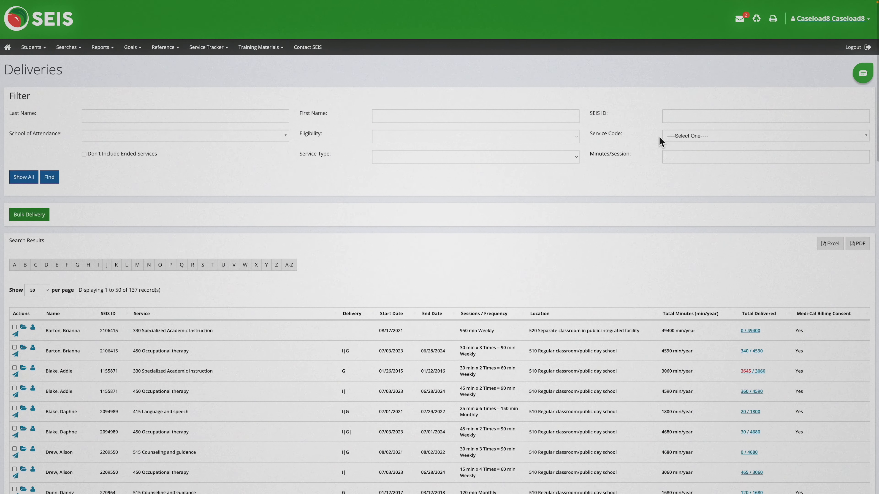
Filter deliveries to service code 450 Occupational therapy, ended services excluded, and run Find.
left_click(763, 135)
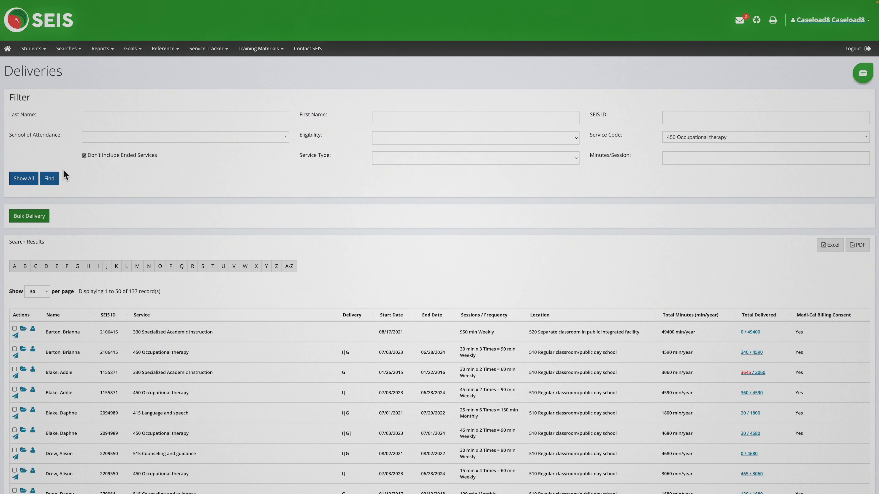
left_click(49, 178)
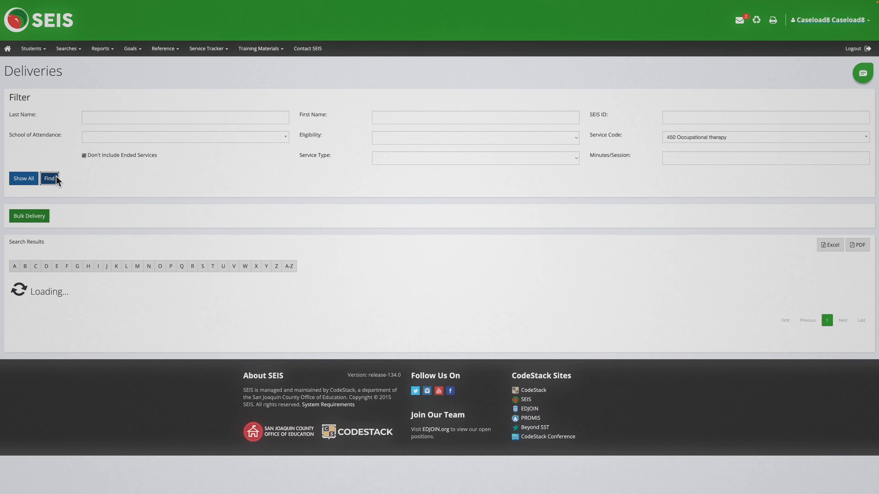
left_click(49, 178)
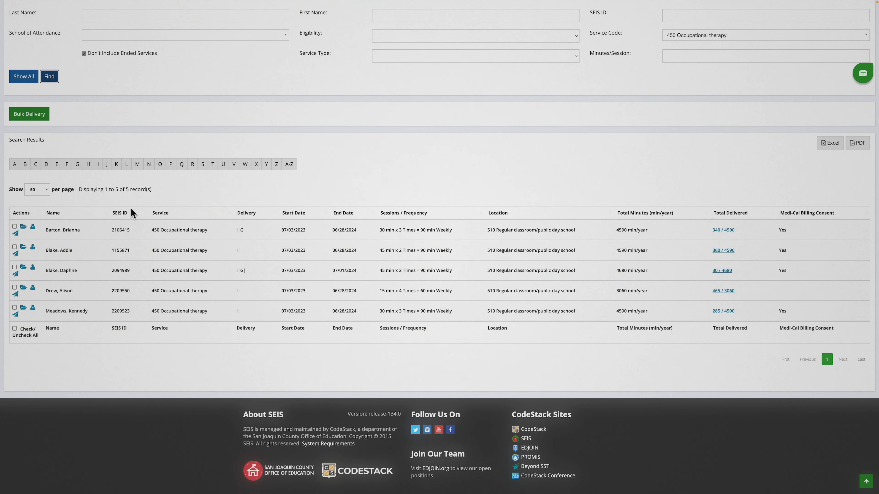
mouse_move(210, 30)
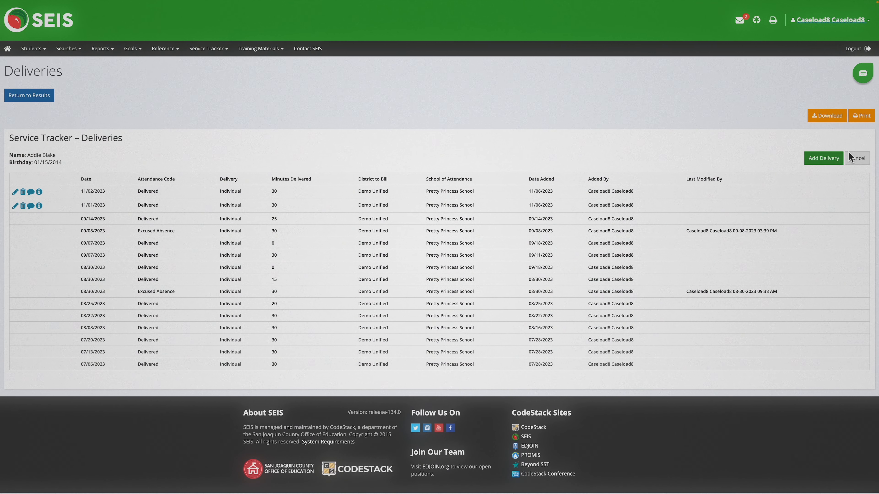
left_click(823, 158)
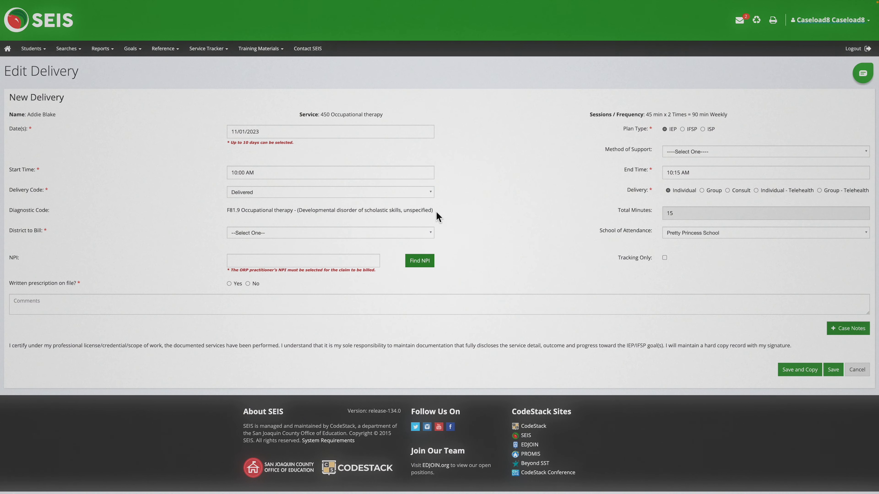
Bill Demo Unified, record No written prescription on file, and mark the delivery Individual.
left_click(330, 233)
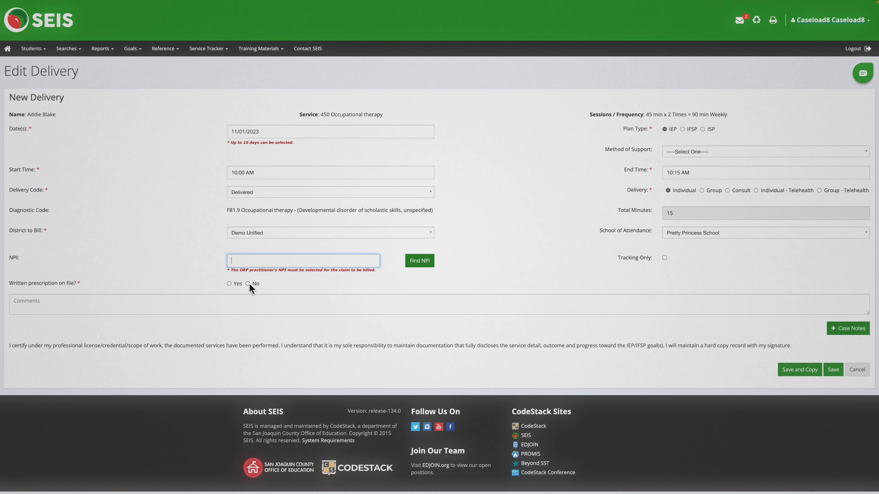
left_click(248, 284)
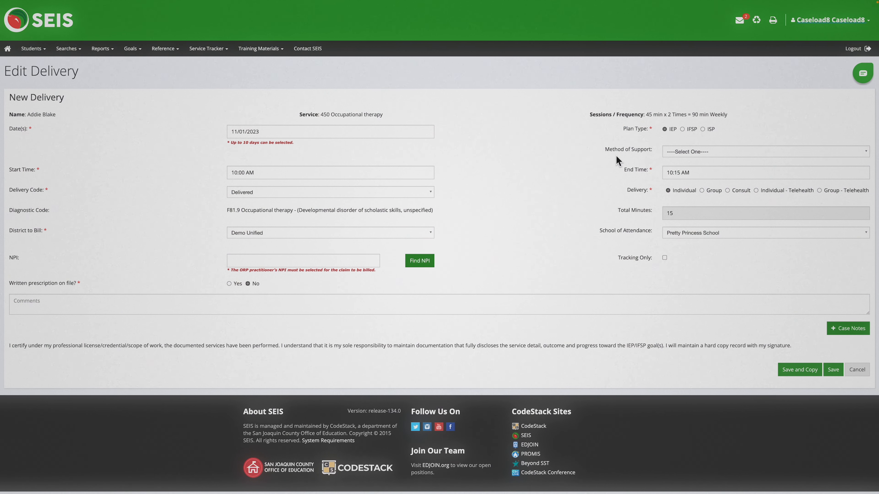
mouse_move(630, 191)
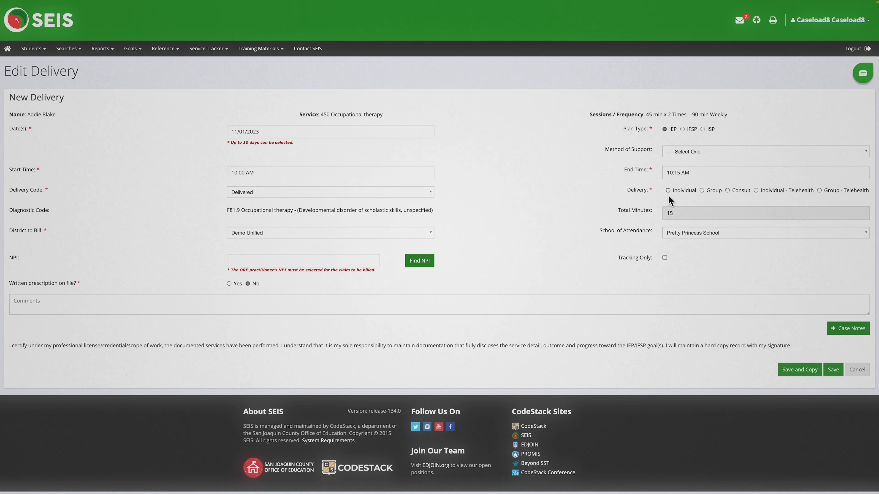
left_click(667, 190)
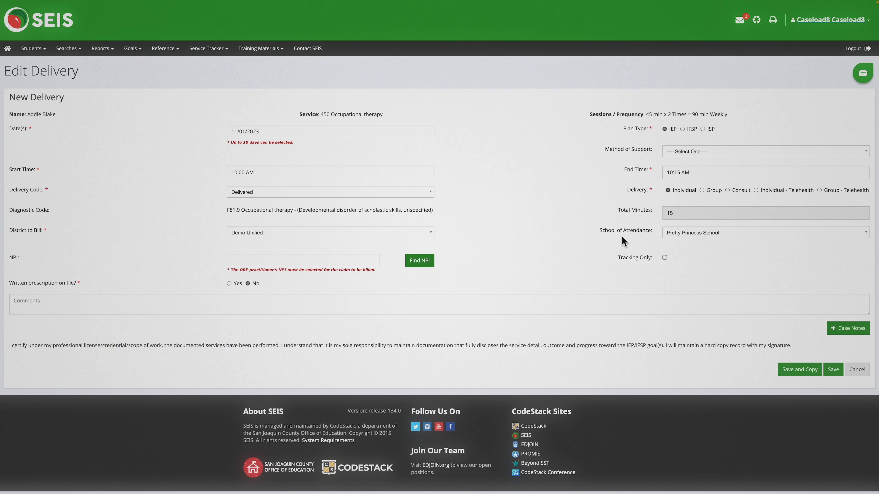
mouse_move(617, 267)
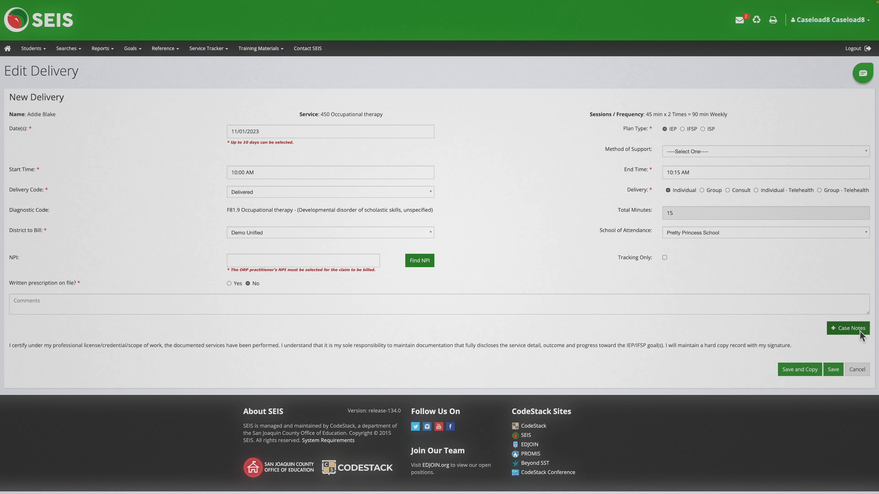
left_click(847, 327)
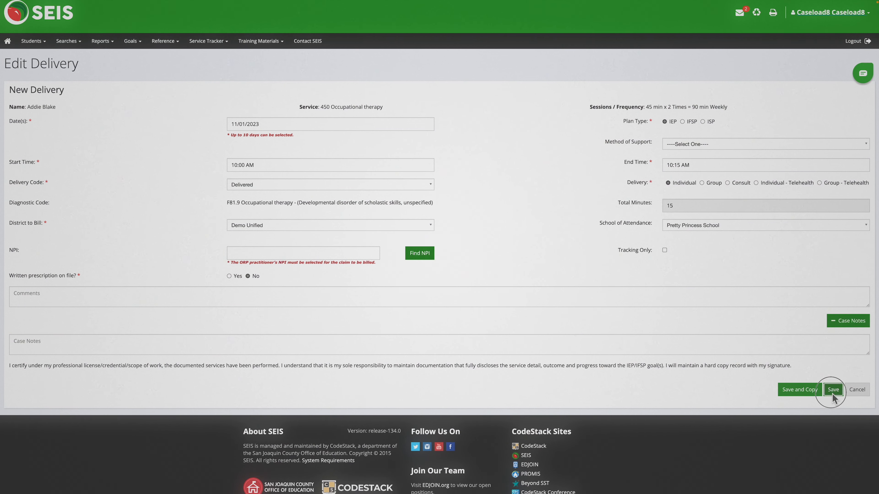
left_click(832, 390)
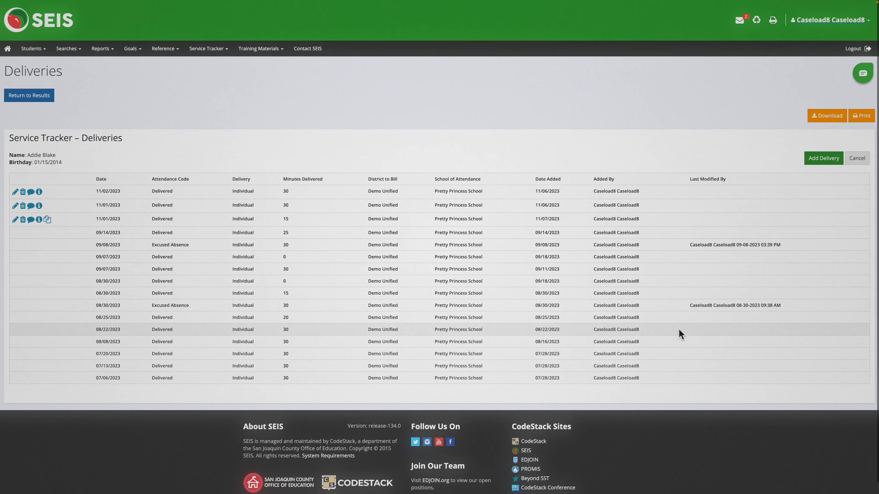
mouse_move(31, 195)
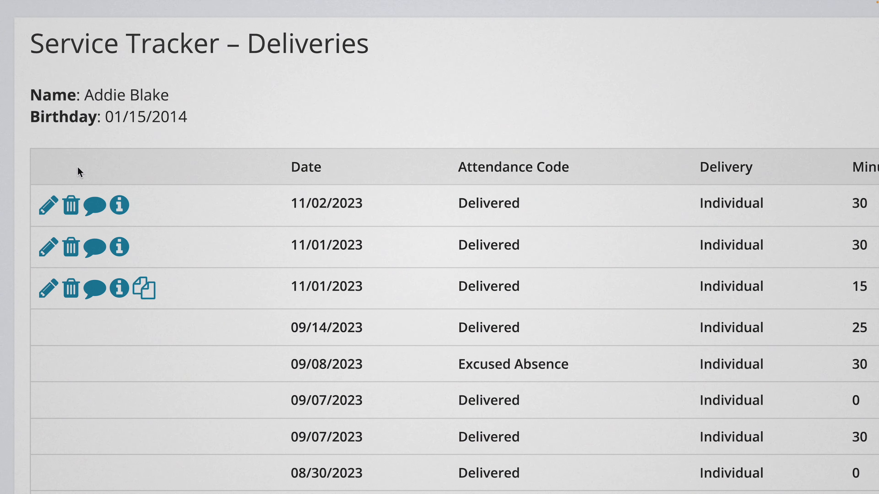
scroll("down", 3)
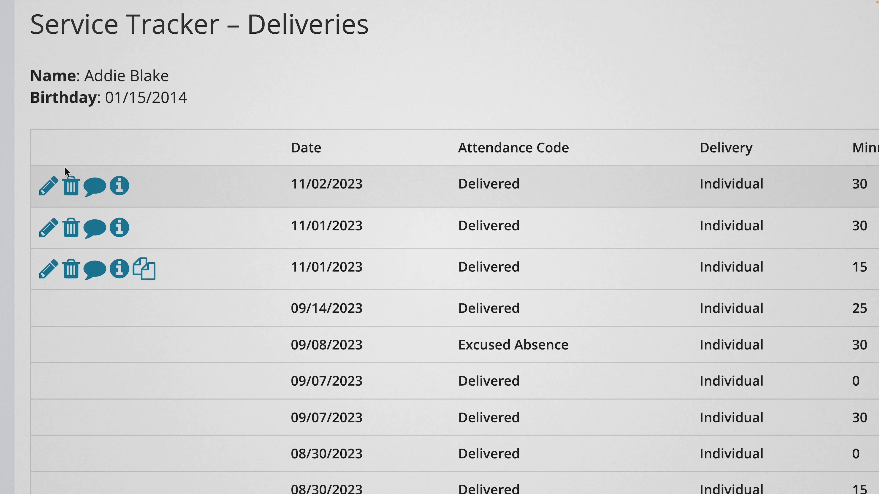